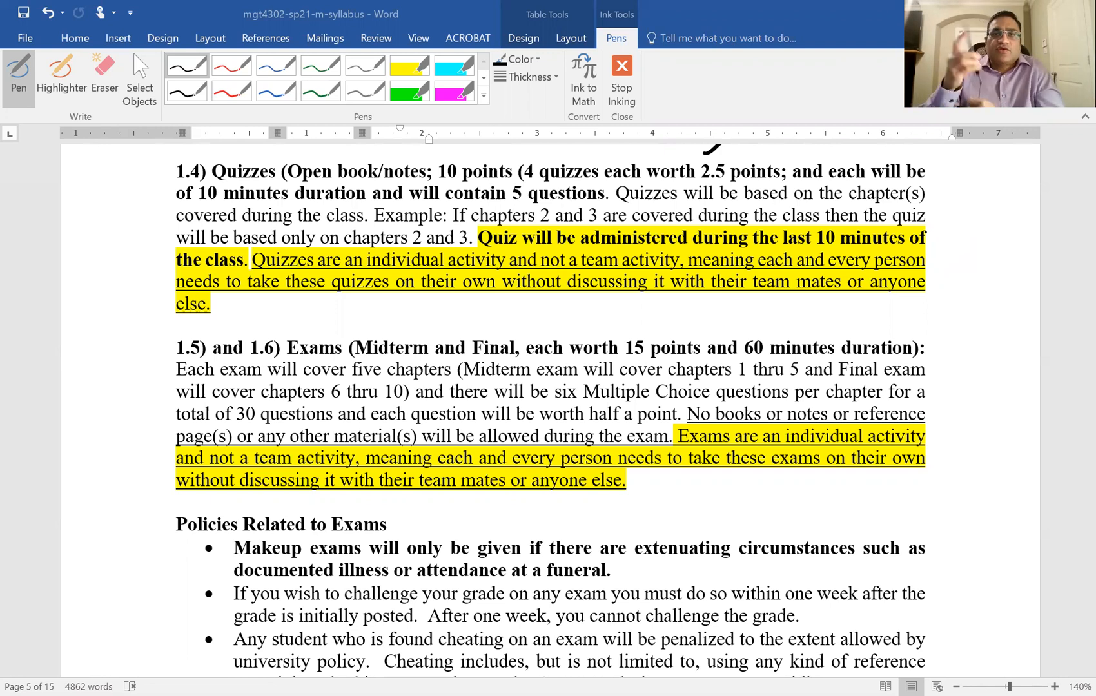
pyautogui.moveTo(524, 191)
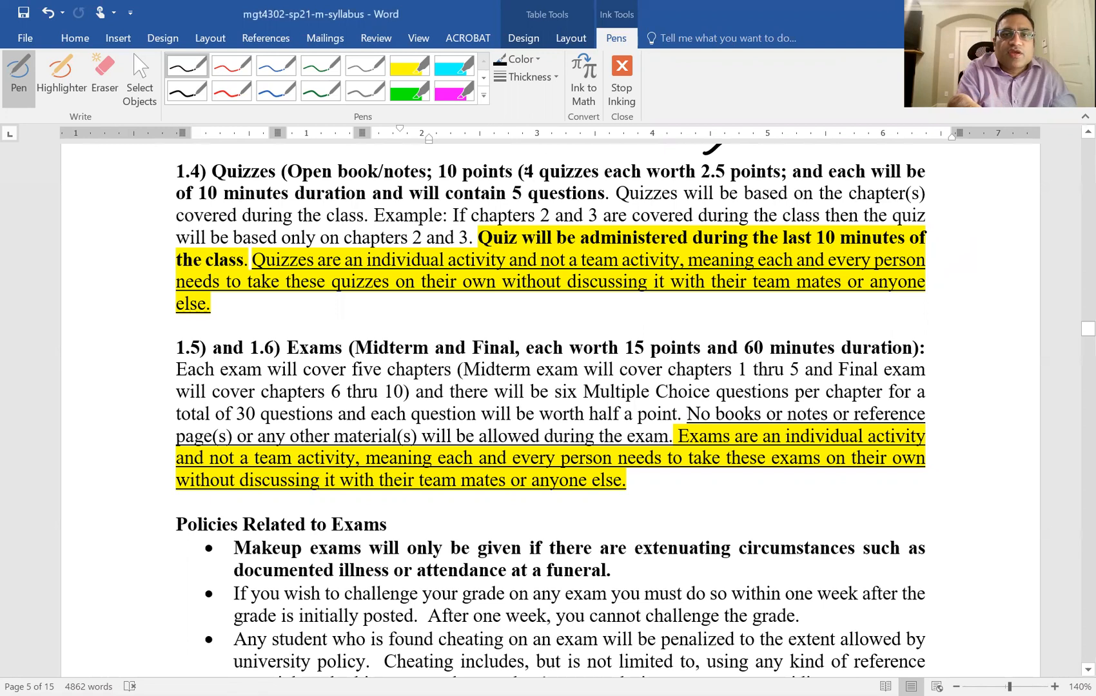
# Step: Ink-underline '4 quizzes', '2.5 points' and '10 minutes' in quizzes section 1.4 with the black pen
pyautogui.moveTo(521, 180); pyautogui.dragTo(601, 181)
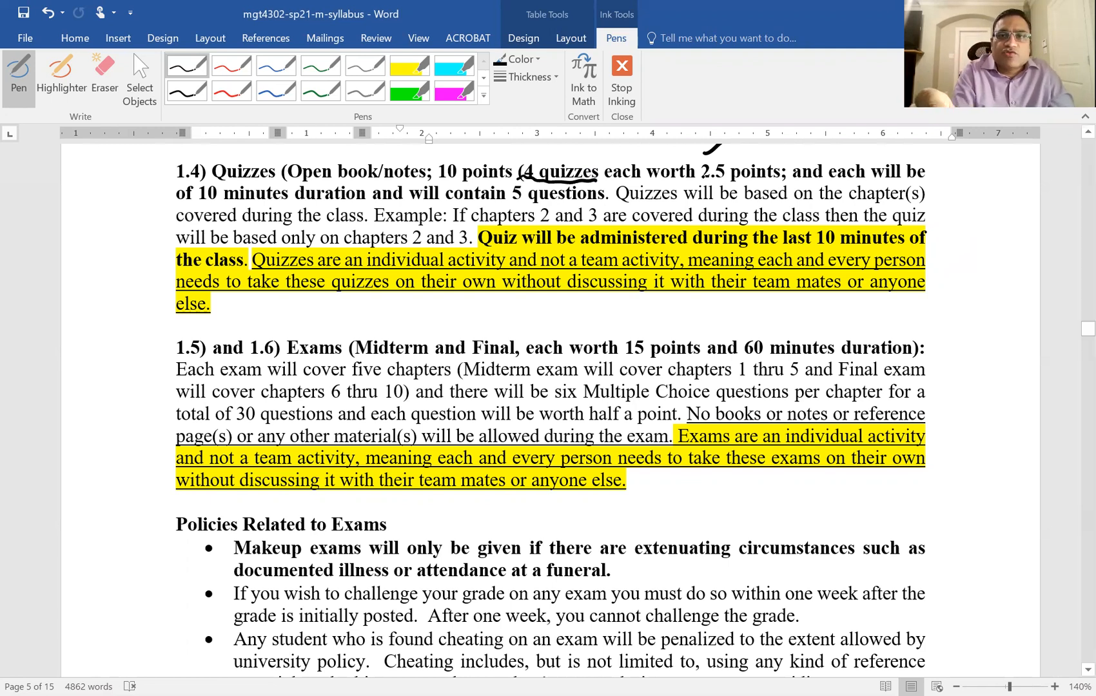
pyautogui.moveTo(692, 182); pyautogui.dragTo(737, 157)
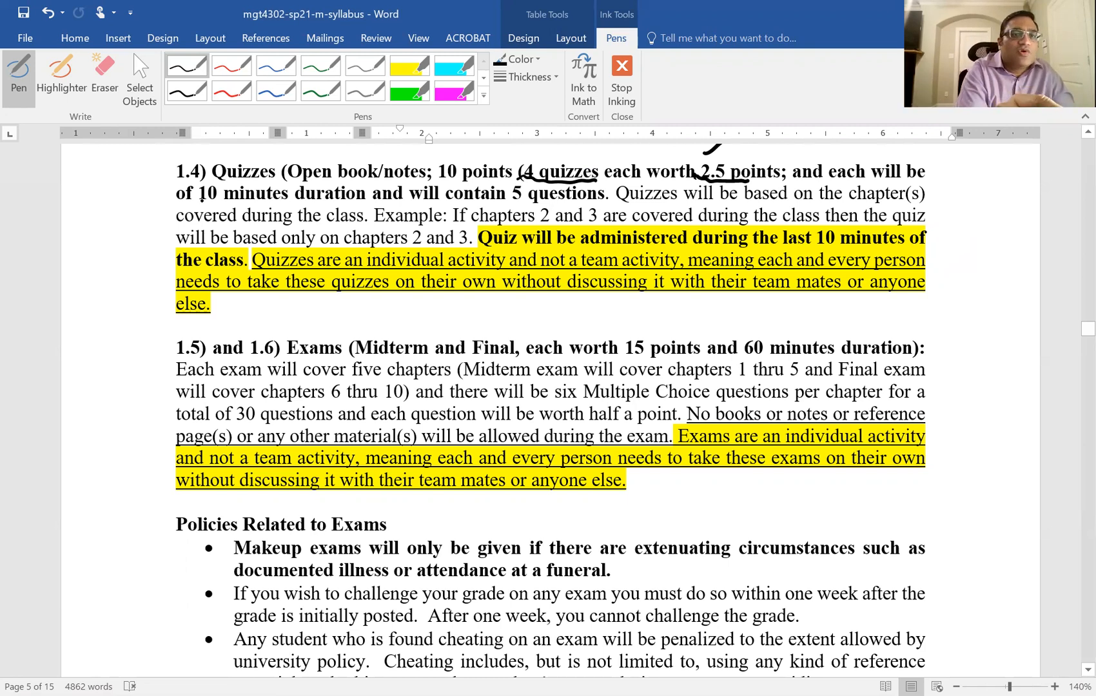
pyautogui.moveTo(199, 203); pyautogui.dragTo(300, 201)
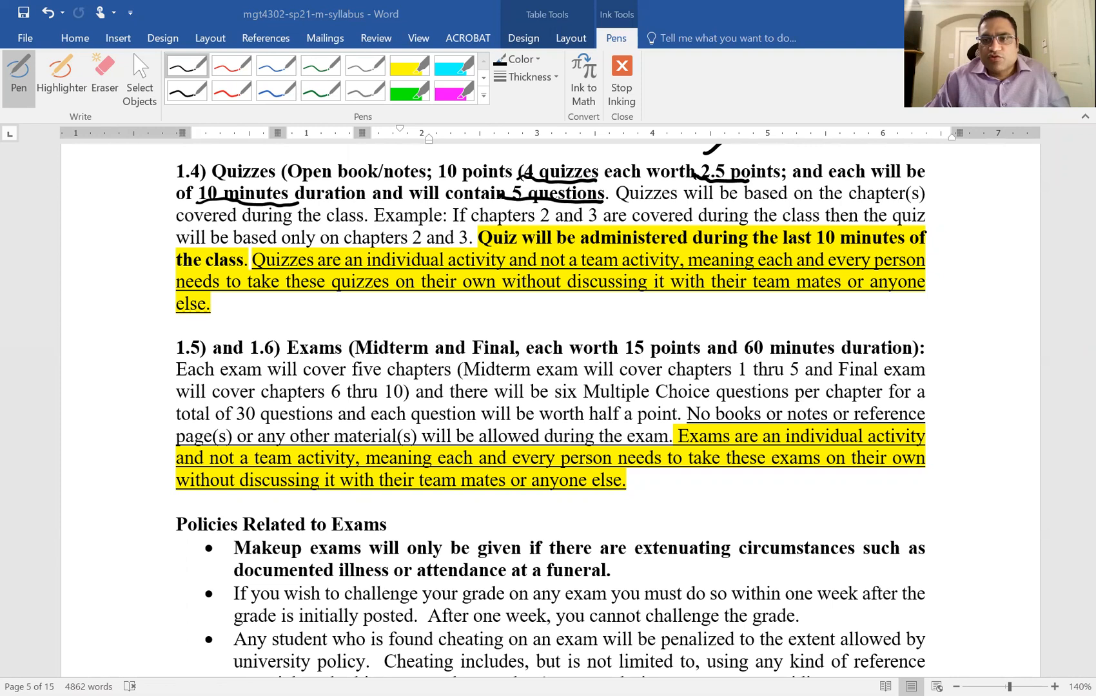
pyautogui.moveTo(1072, 545)
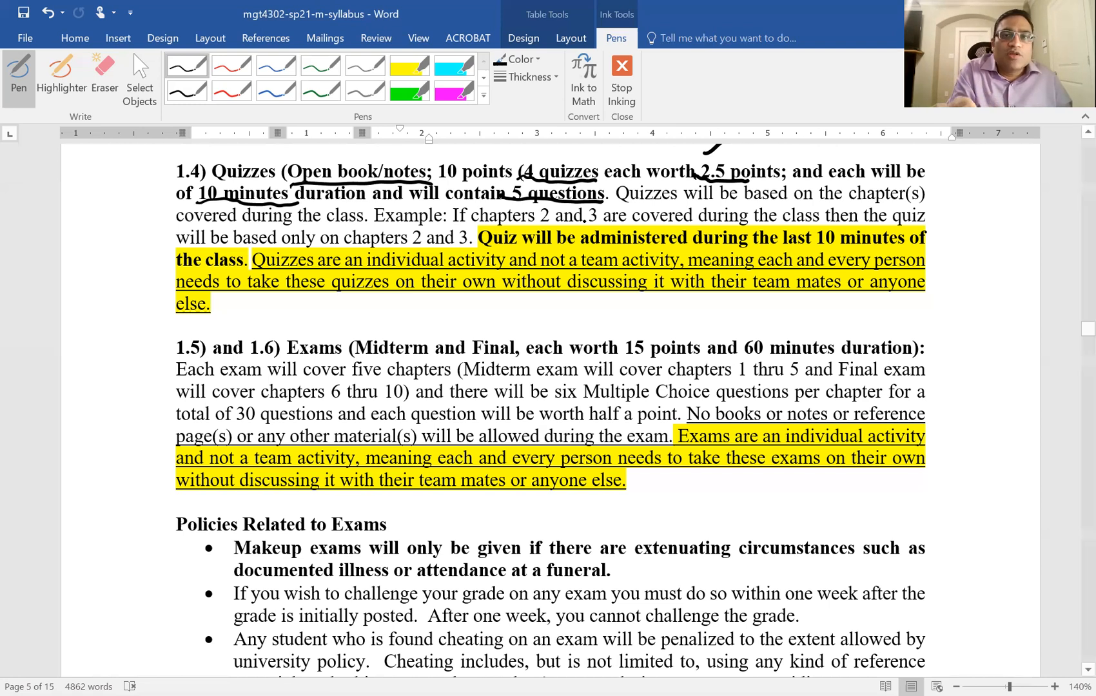
# Step: Ink-underline 'chapters 2 and 3' in the quiz example of section 1.4
pyautogui.moveTo(534, 218); pyautogui.dragTo(598, 218)
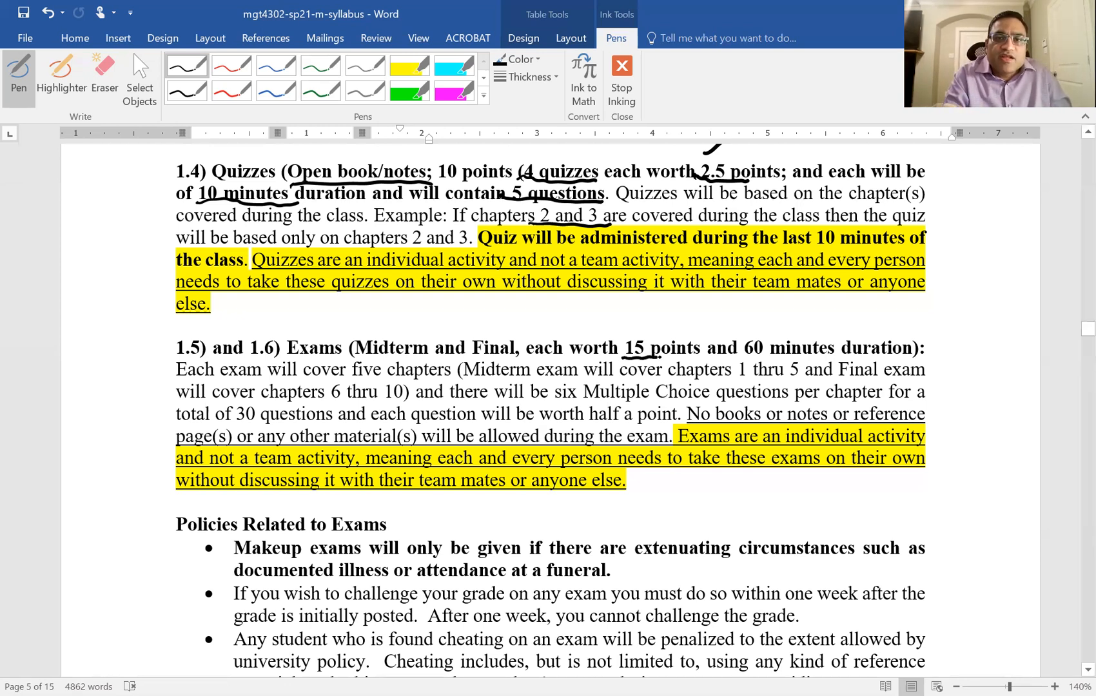
# Step: Ink-underline '60 minutes duration' in the exams heading and the Midterm chapter range below it
pyautogui.moveTo(621, 357); pyautogui.dragTo(751, 358)
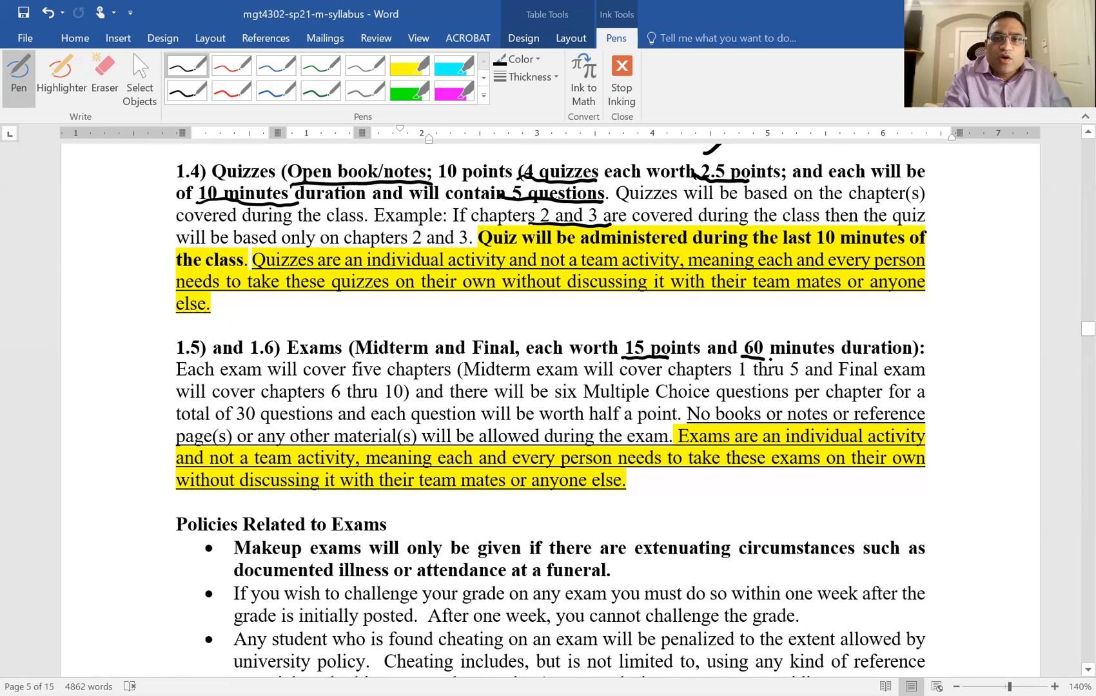
pyautogui.moveTo(741, 359); pyautogui.dragTo(930, 353)
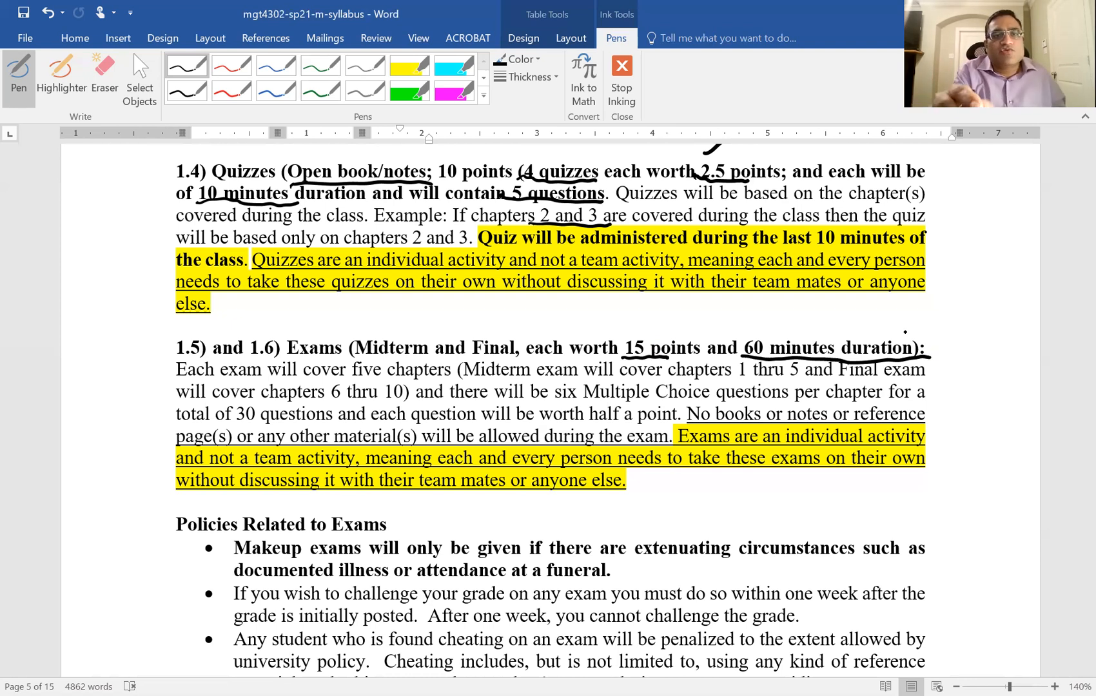
pyautogui.moveTo(458, 380); pyautogui.dragTo(549, 377)
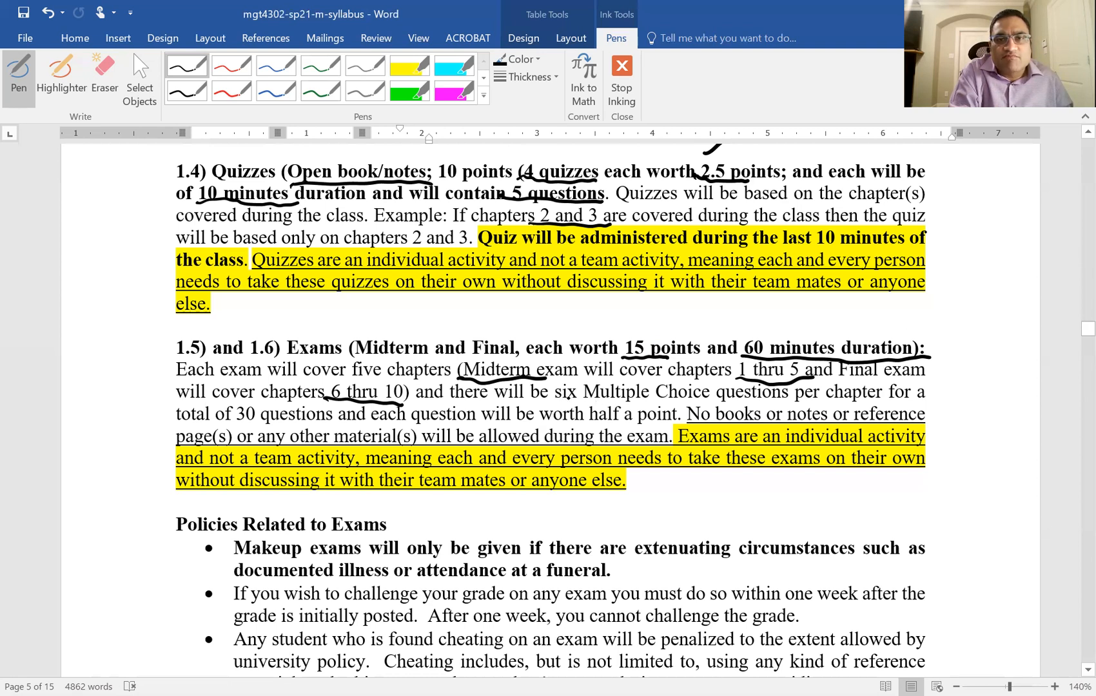
# Step: Ink-underline 'Multiple Choice' and '30 questions' in exams section 1.5/1.6
pyautogui.moveTo(584, 397); pyautogui.dragTo(728, 398)
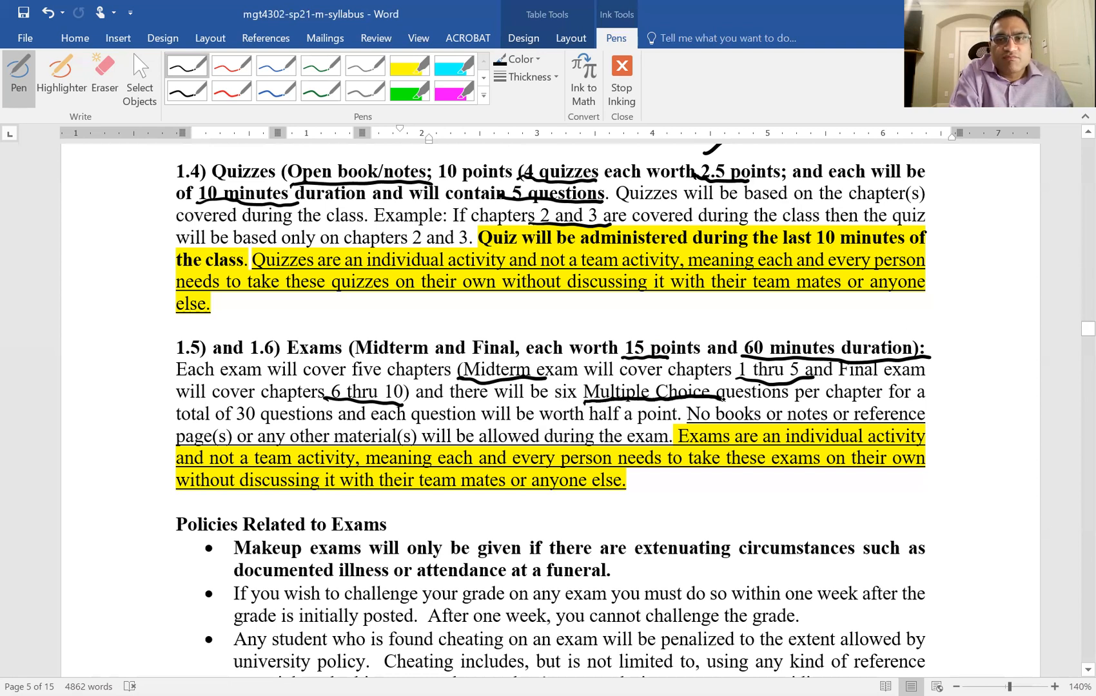
pyautogui.moveTo(584, 401); pyautogui.dragTo(738, 401)
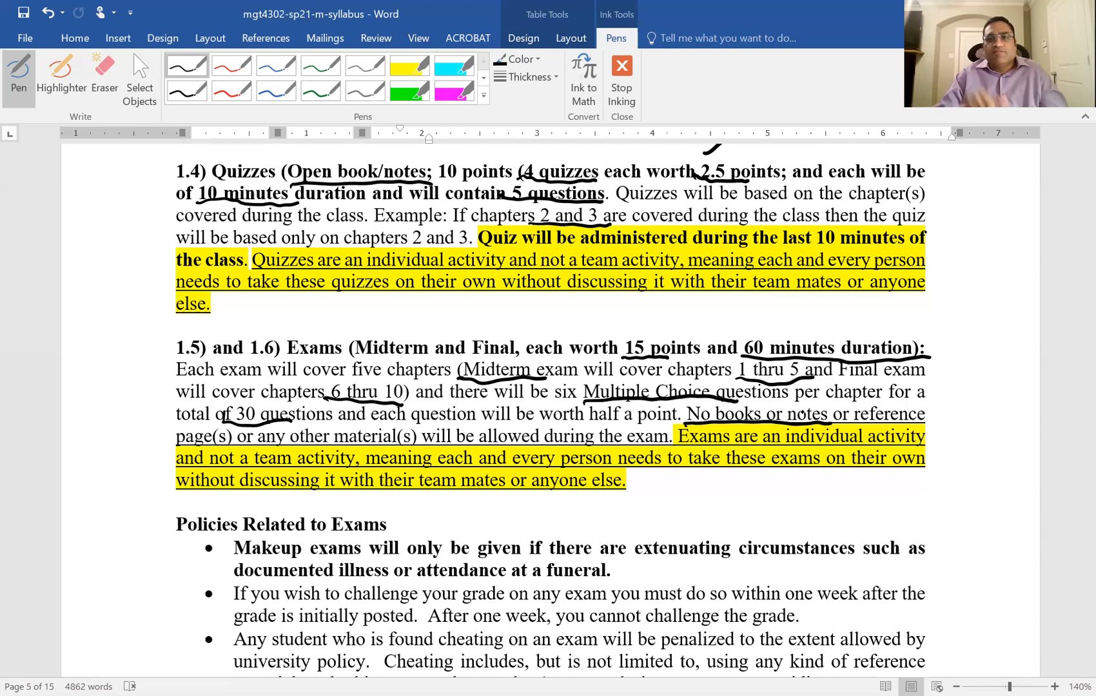
pyautogui.moveTo(576, 138)
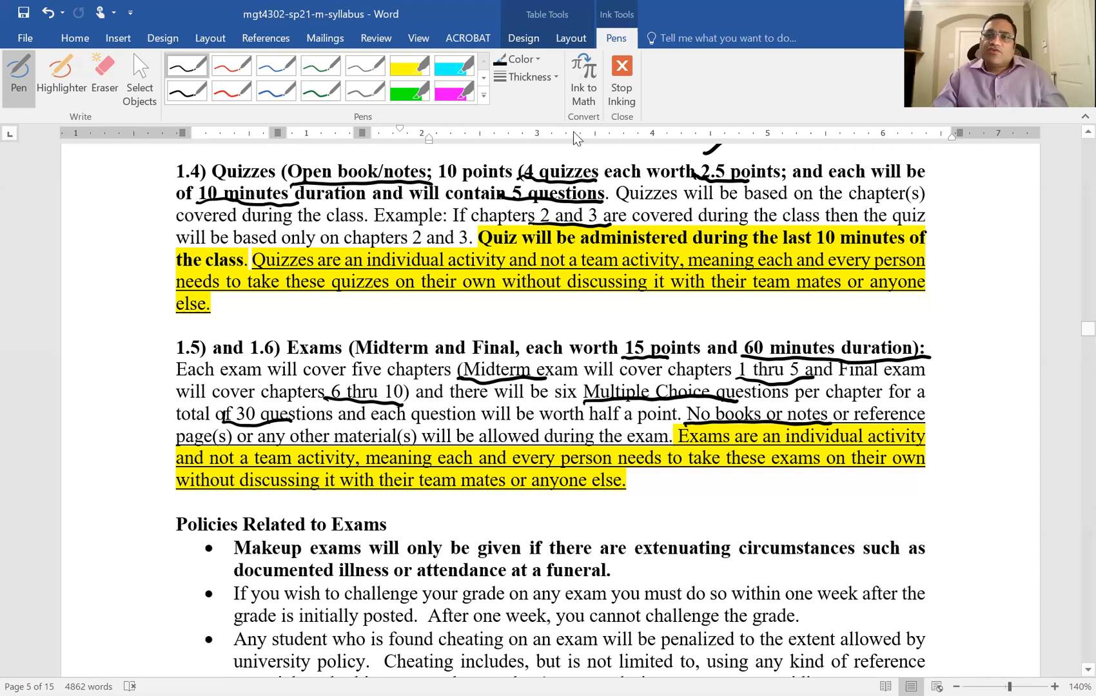